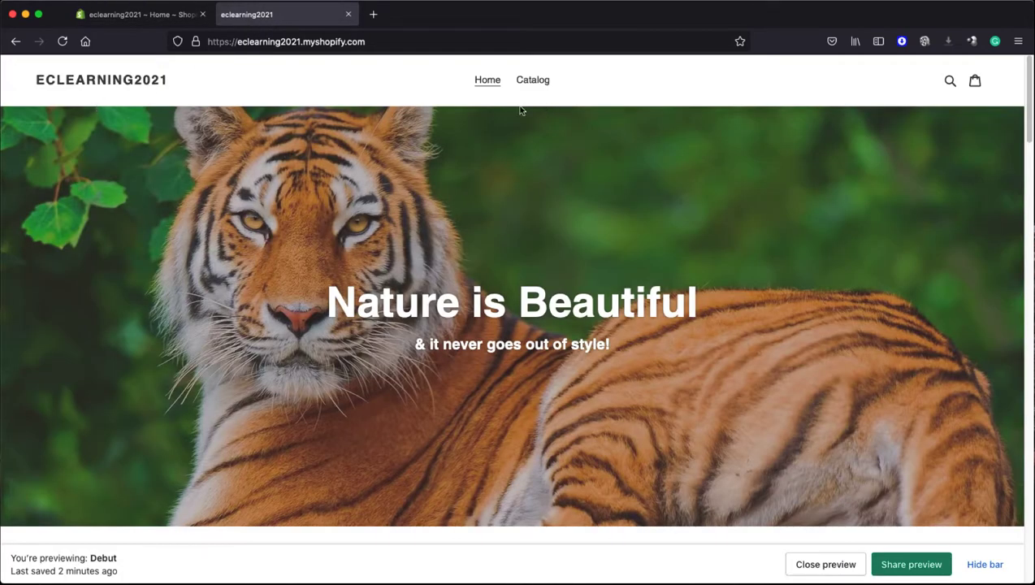
- Browse the storefront Catalog to This is Sample Product's unstriped description table
left_click(532, 79)
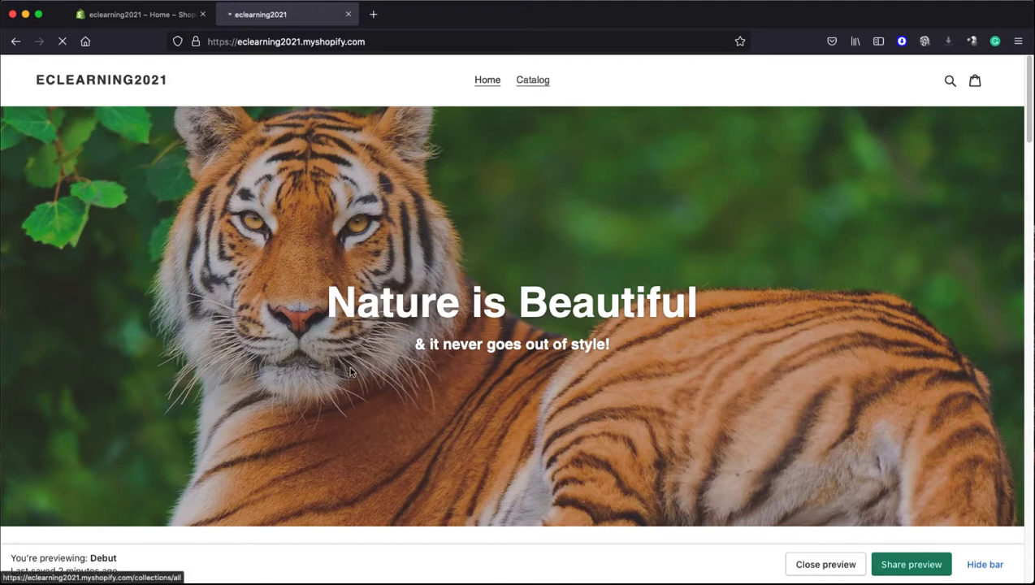
left_click(533, 79)
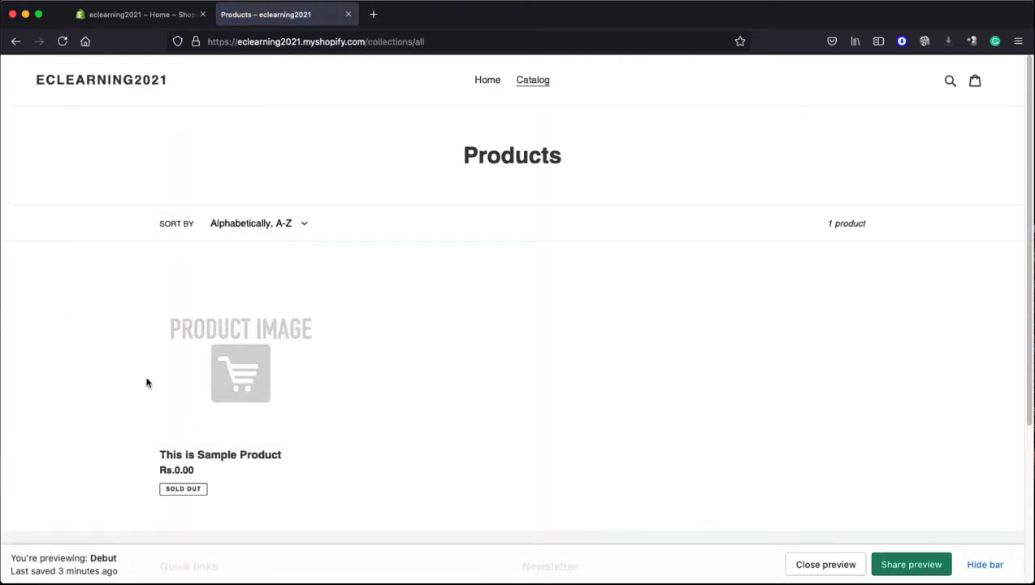
mouse_move(273, 374)
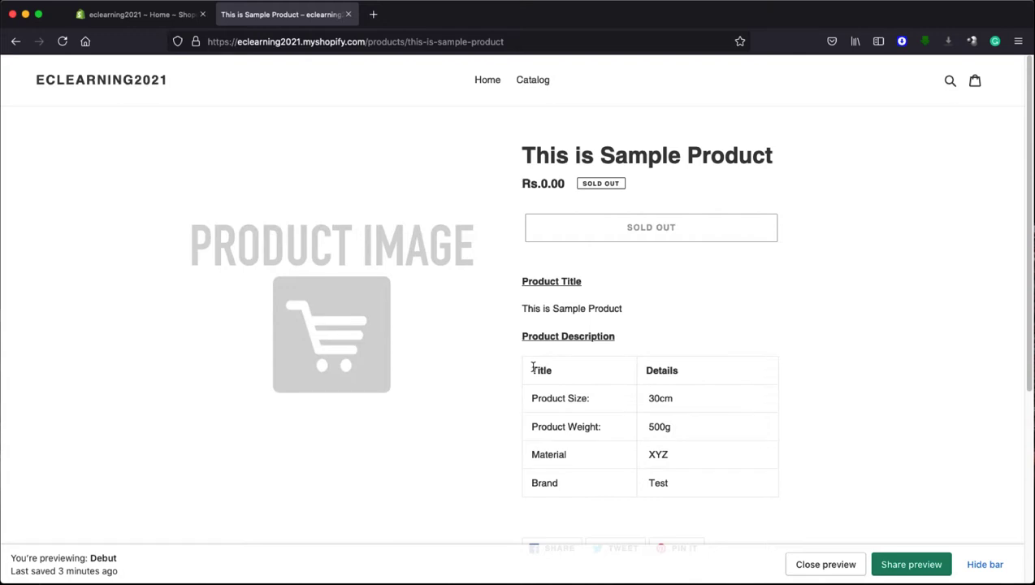
mouse_move(684, 485)
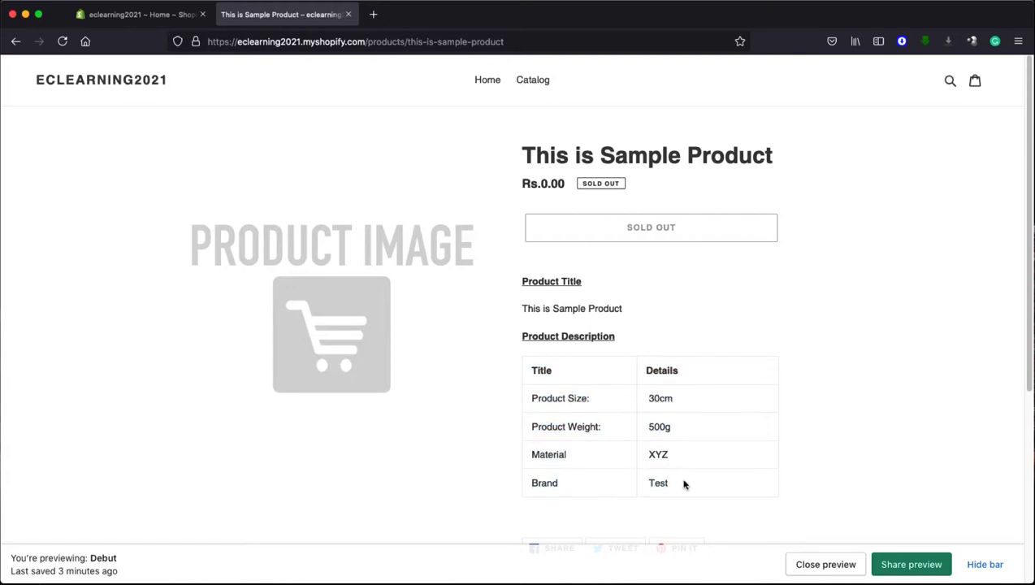
mouse_move(567, 383)
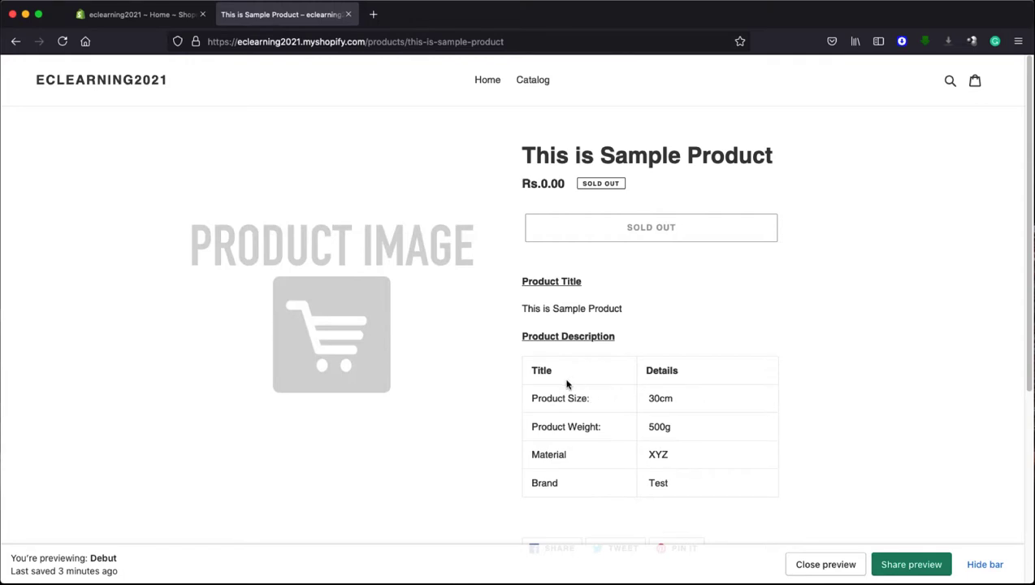
mouse_move(182, 31)
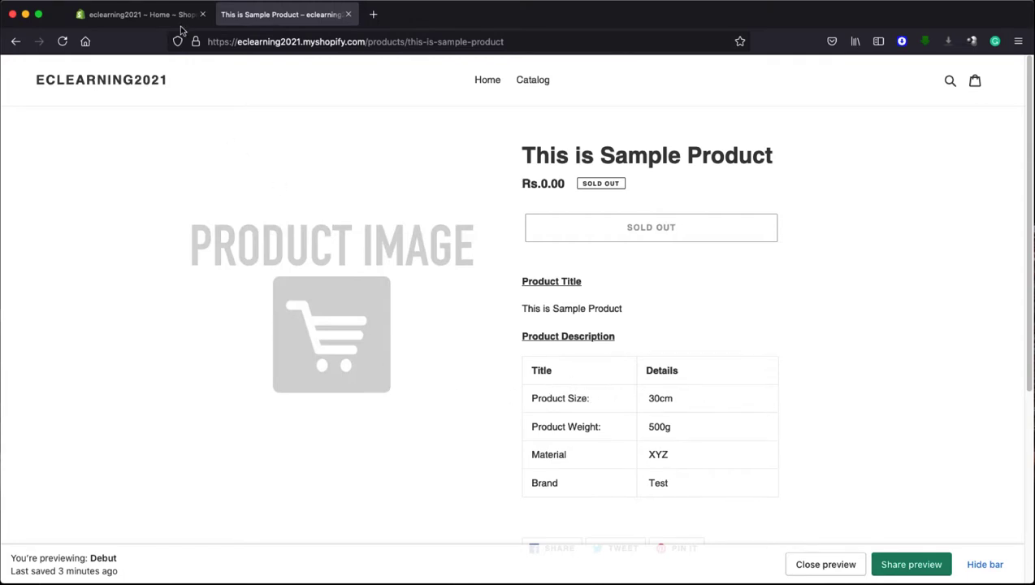
- In a new tab, go to Google and search for 'bootstrap'
left_click(138, 14)
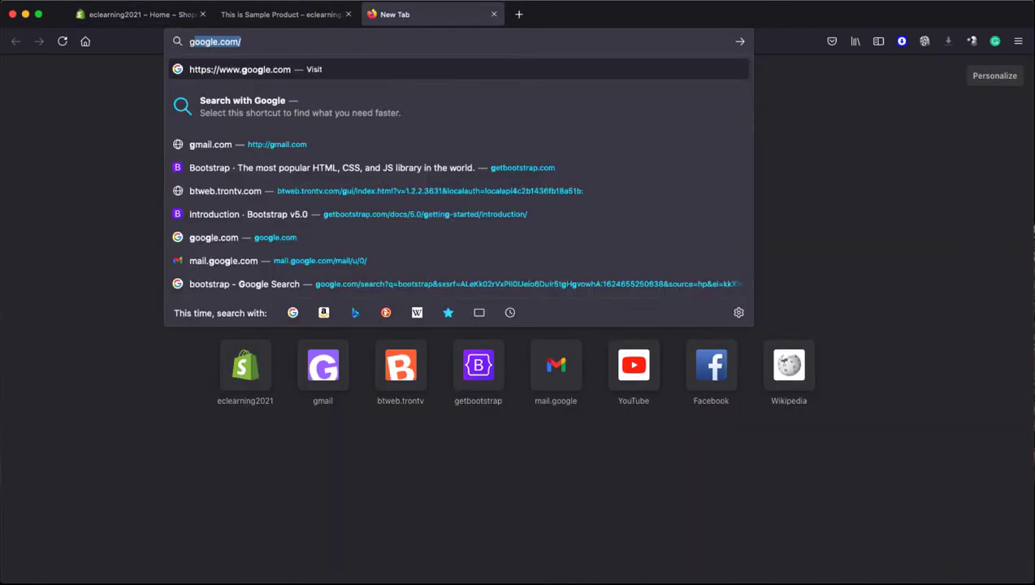
type("google")
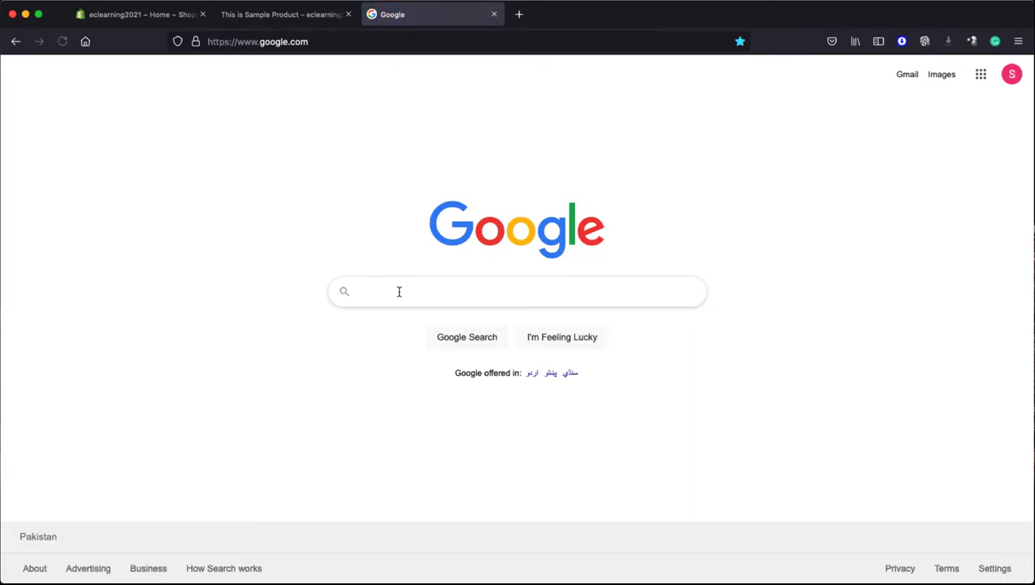
type("bootstrap")
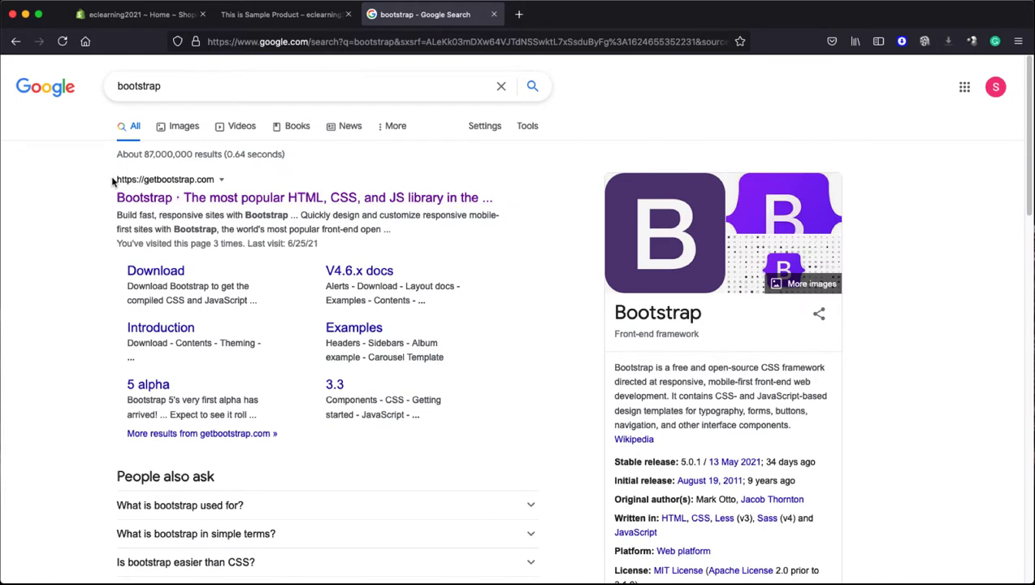
mouse_move(67, 205)
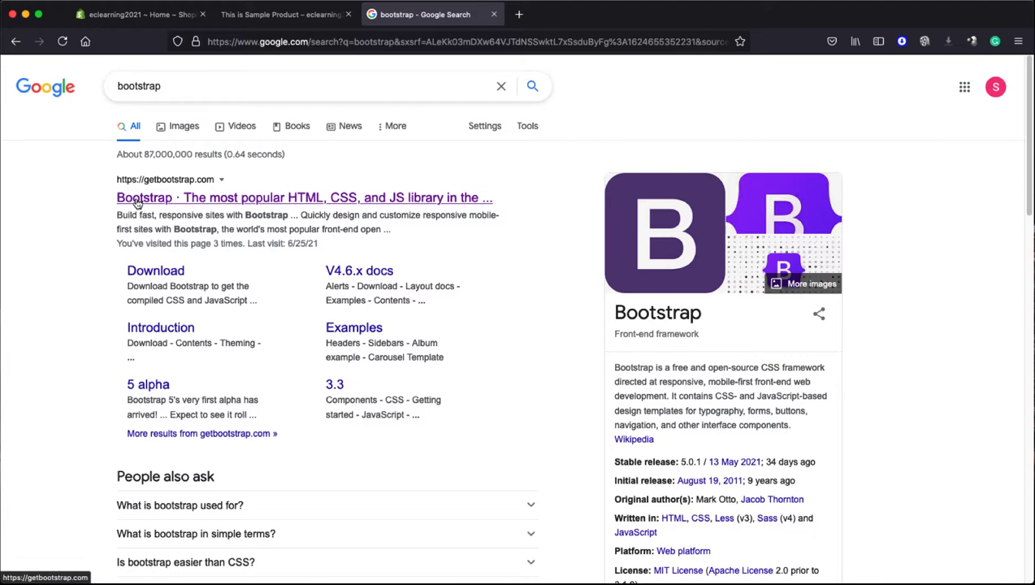
- Open getbootstrap.com and scroll to the Quick start CSS stylesheet link
left_click(304, 198)
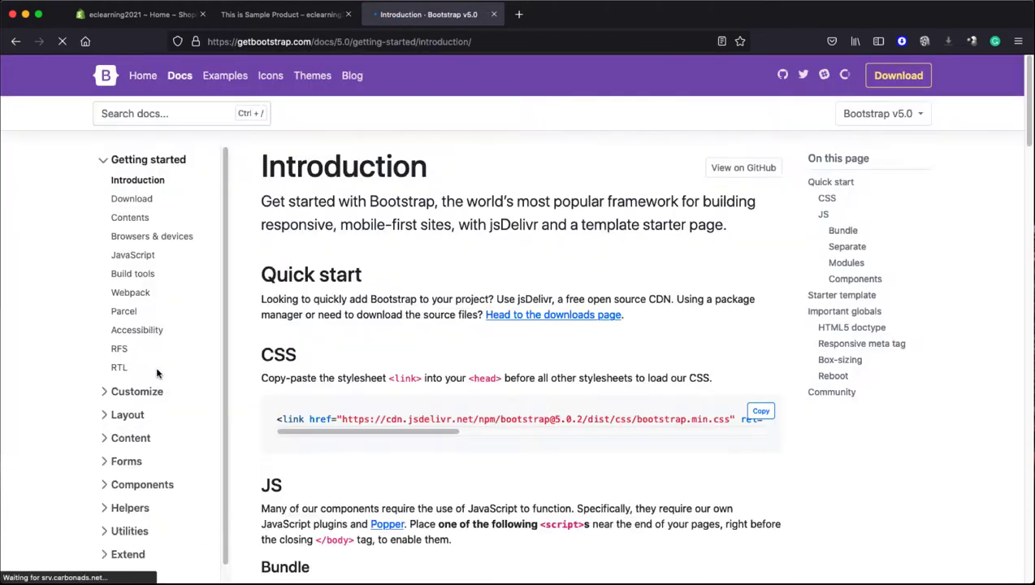
scroll("down", 3)
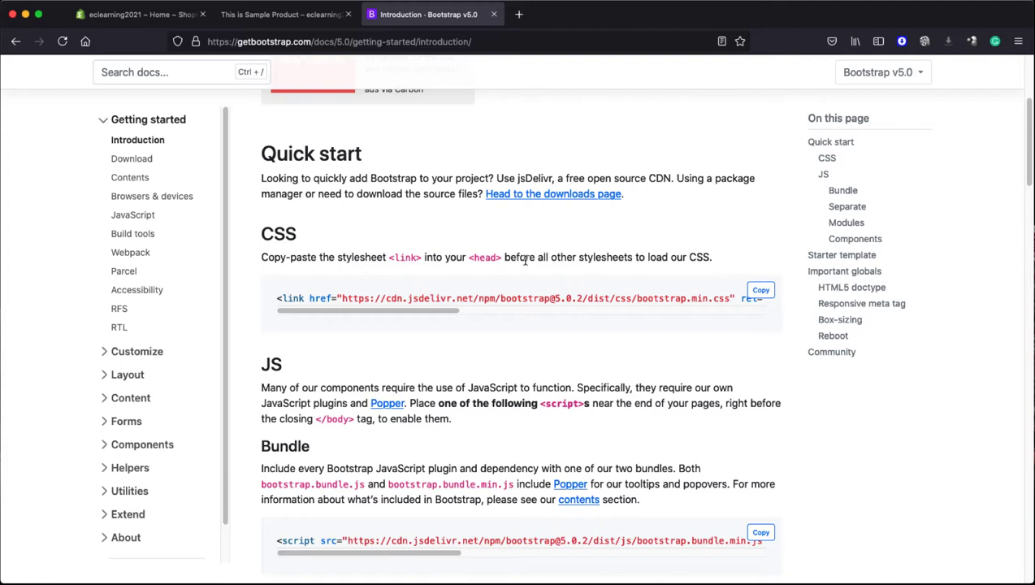
mouse_move(524, 259)
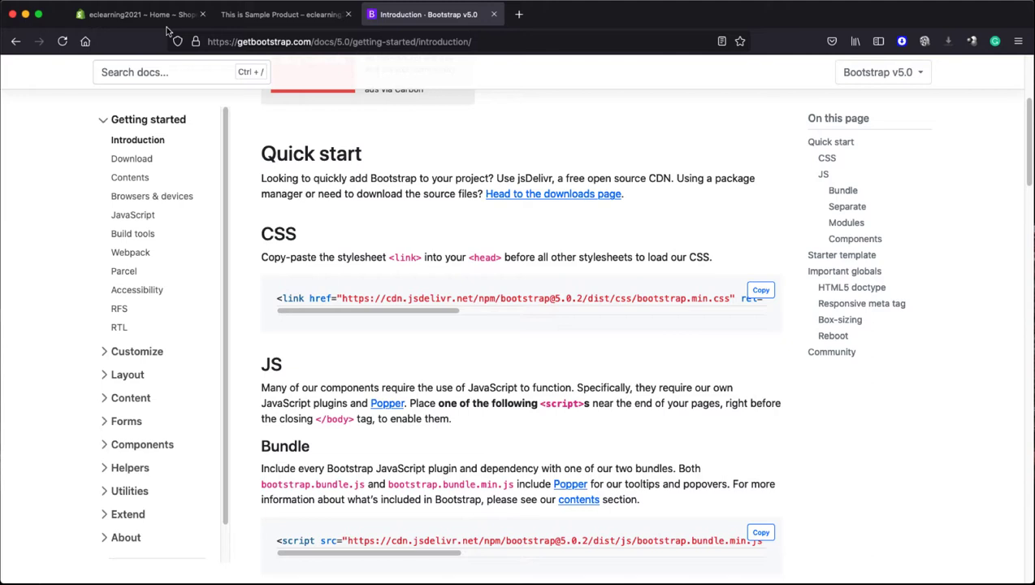
- From the admin's Online Store themes, choose Edit code on the Debut theme
left_click(138, 13)
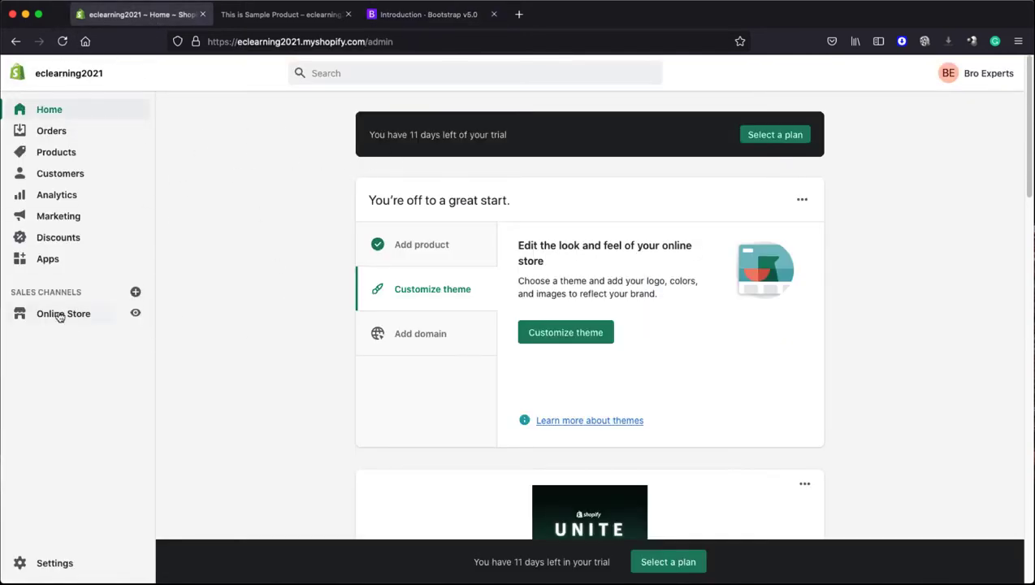
left_click(64, 314)
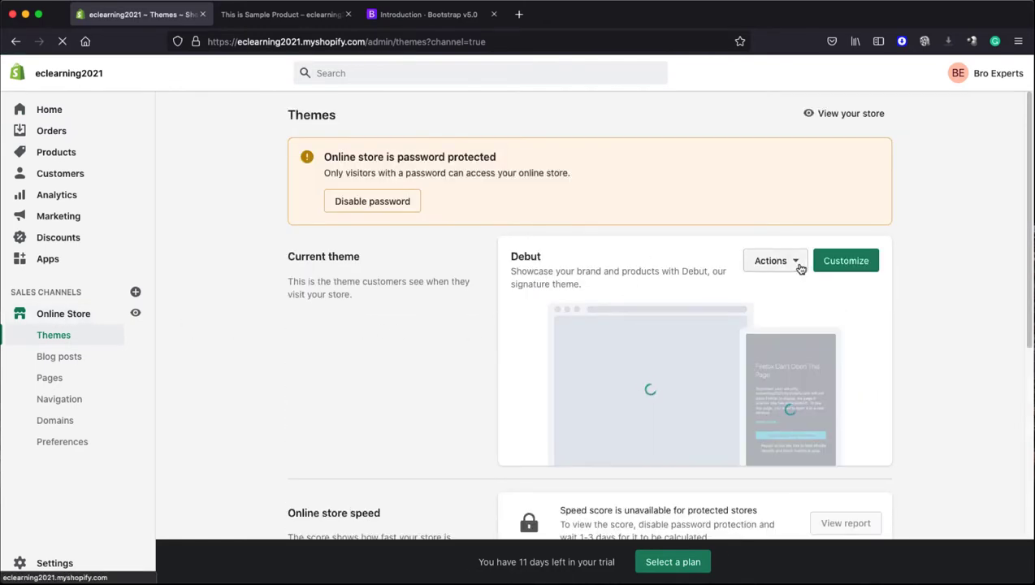
left_click(770, 260)
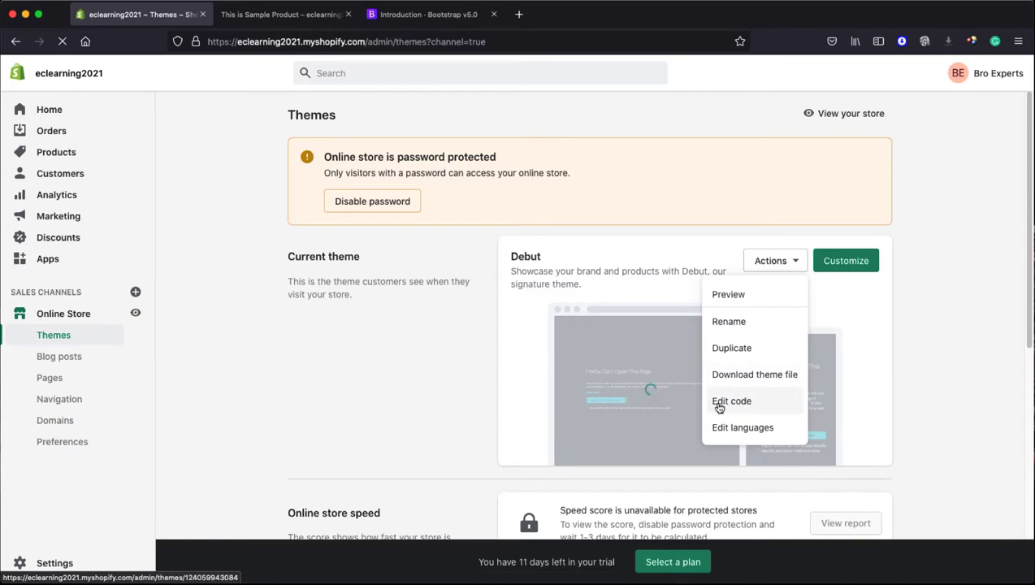
left_click(731, 401)
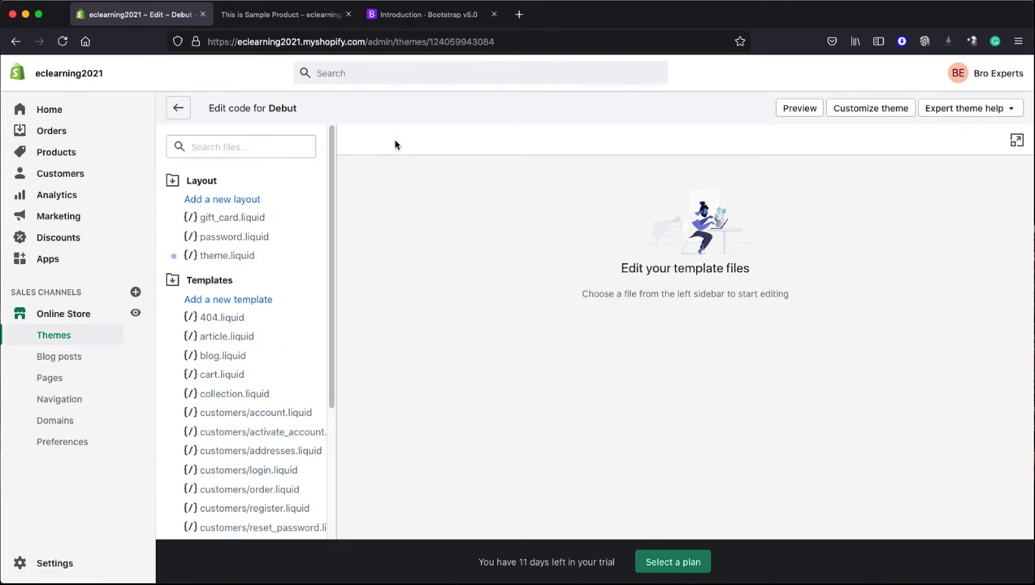
- Search the theme files for theme.liquid and open it under Layout
left_click(241, 146)
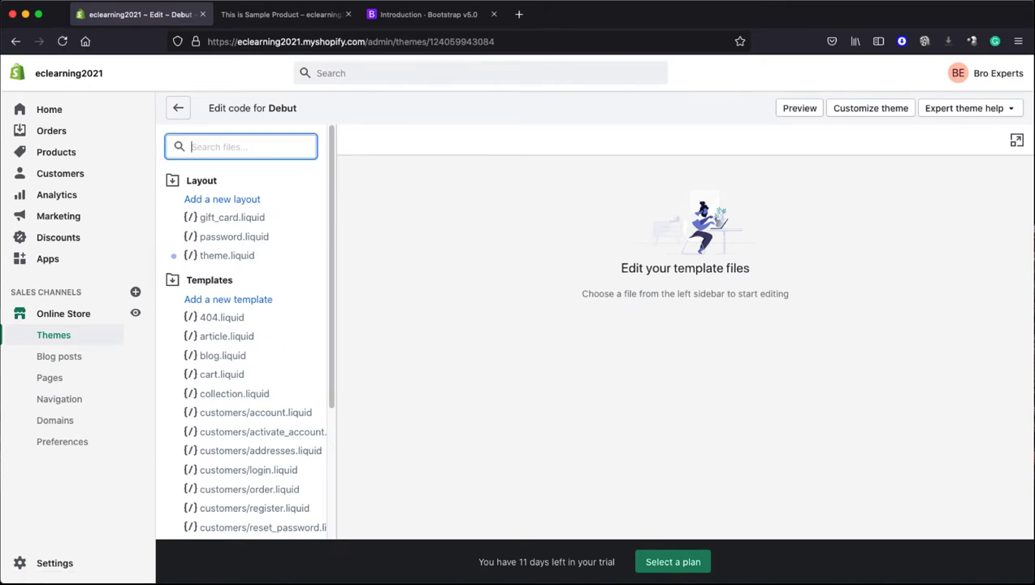
type("thm")
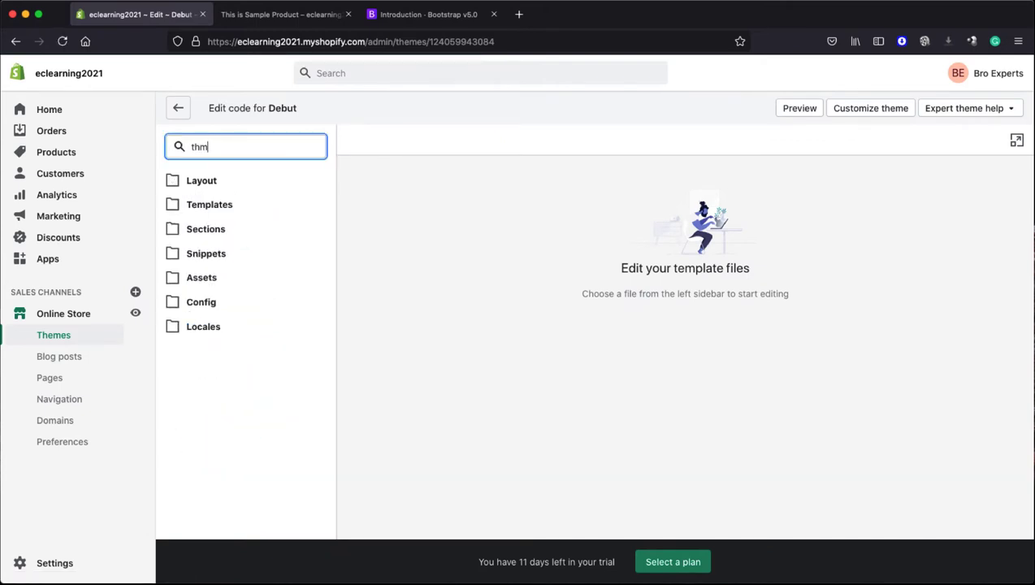
type("theme.liquid")
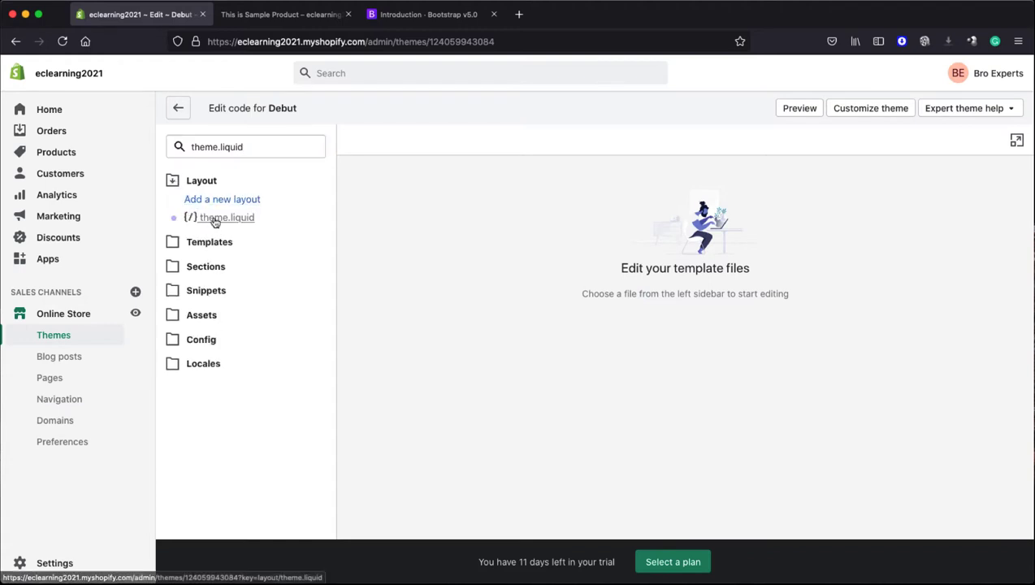
left_click(226, 217)
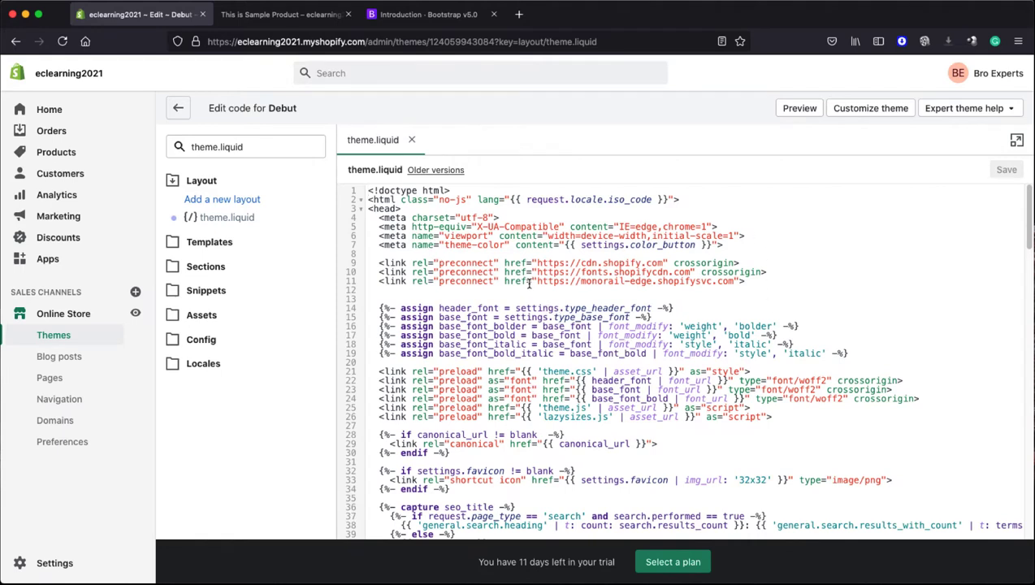
mouse_move(528, 284)
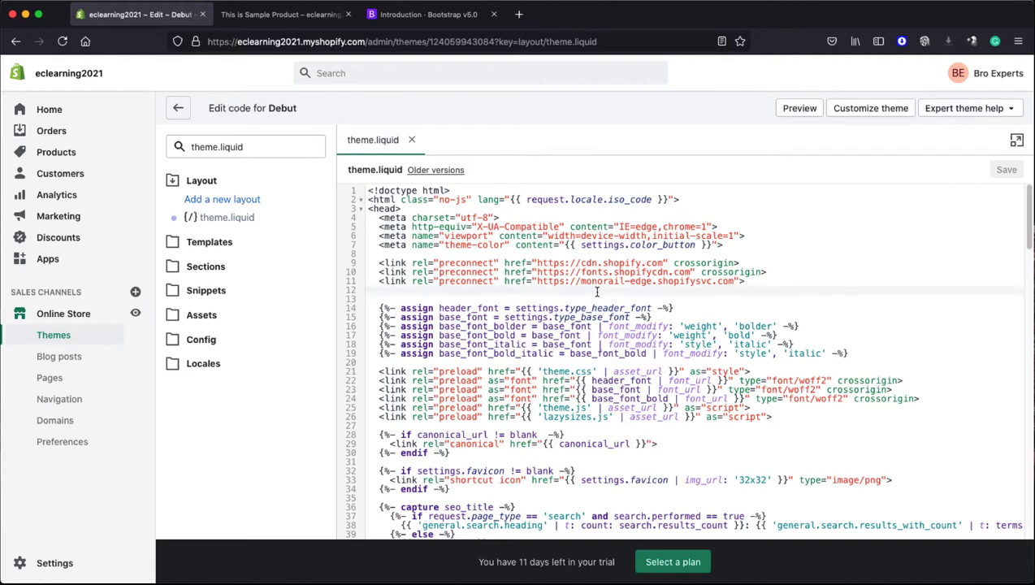
- Add a <!--Loading Bootstrap--> comment and Bootstrap 5.0.2 CSS link to the head, then save
double_click(383, 209)
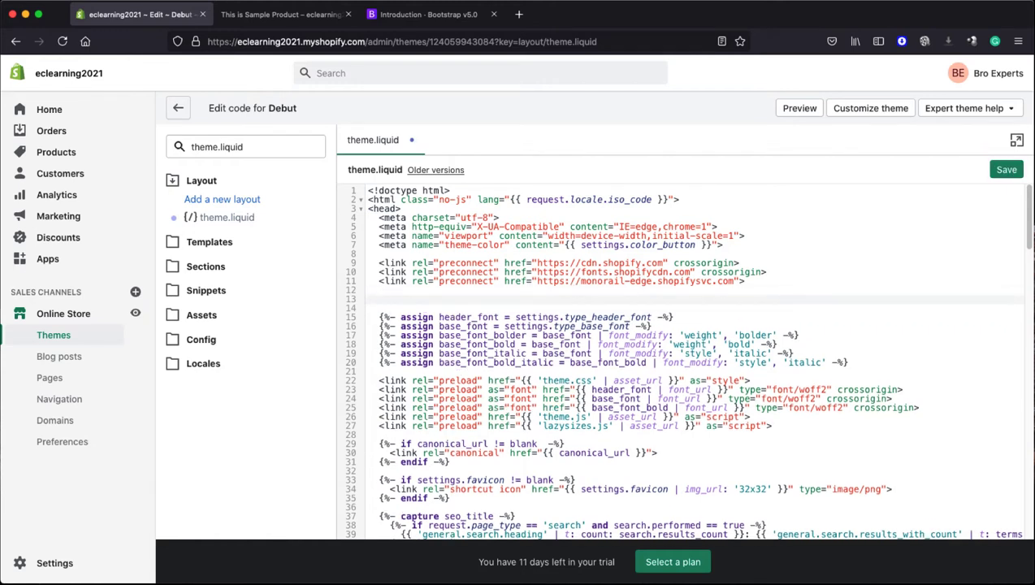
type("<!--")
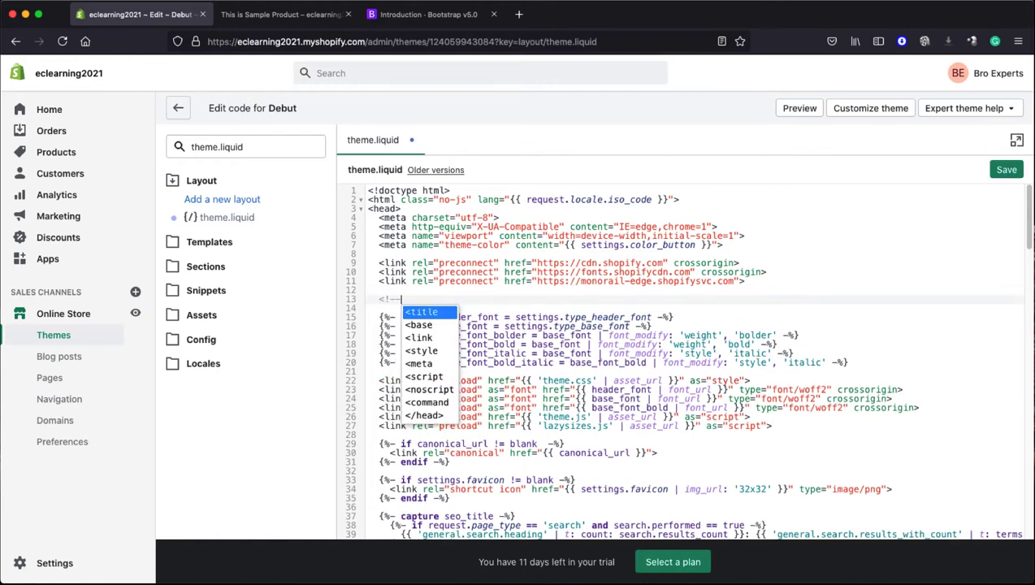
type("l")
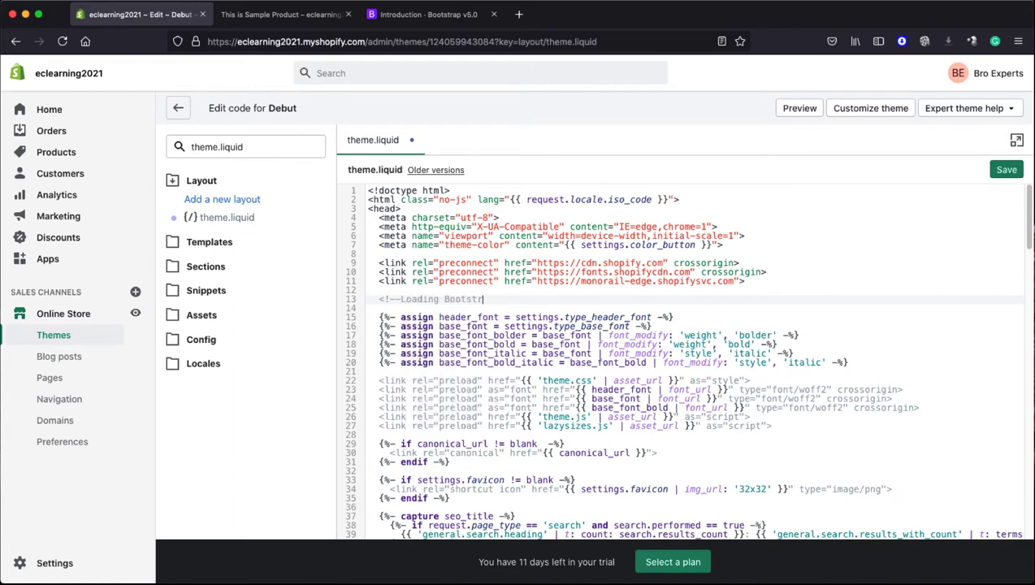
type("-->")
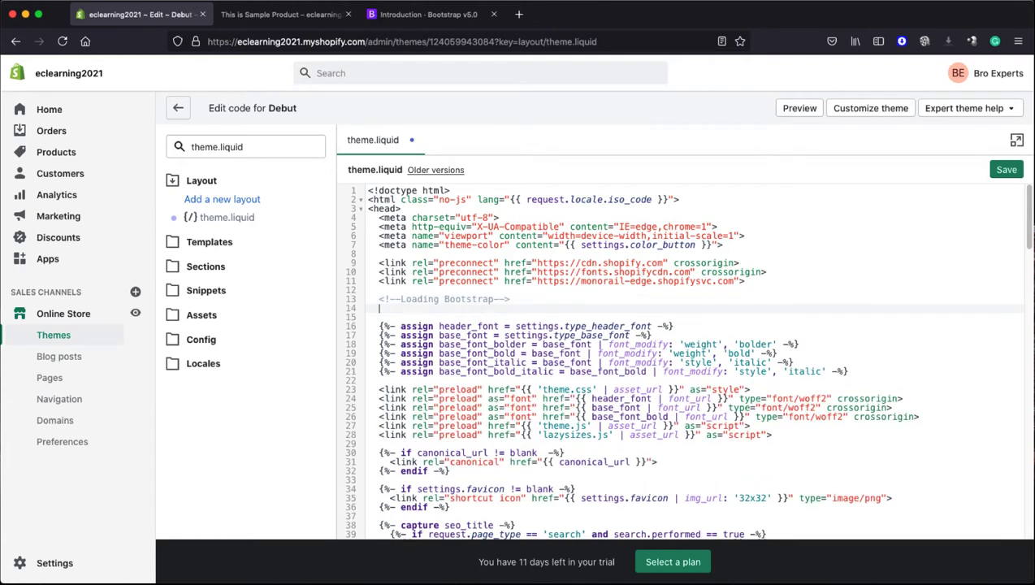
mouse_move(551, 307)
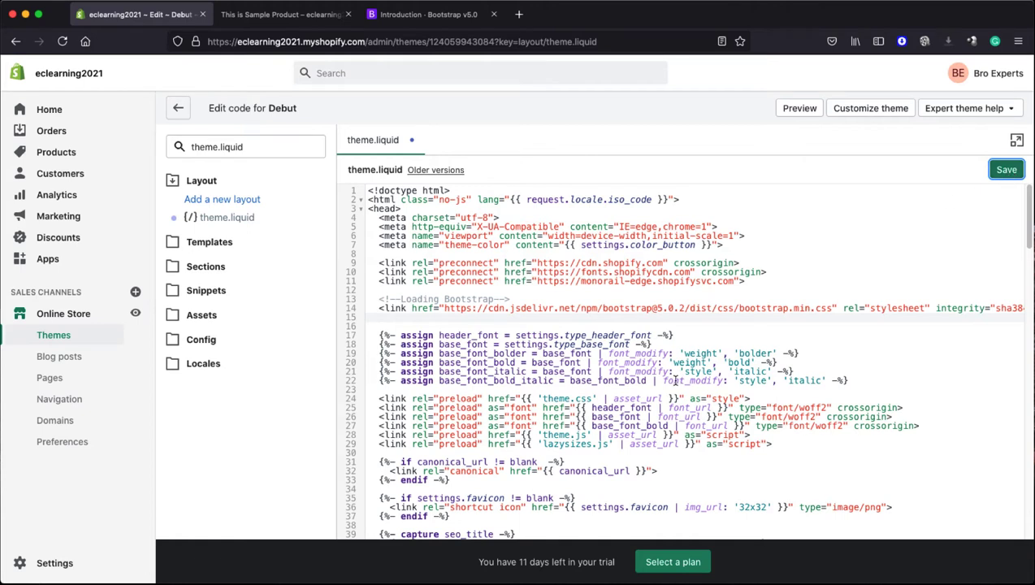
left_click(1006, 169)
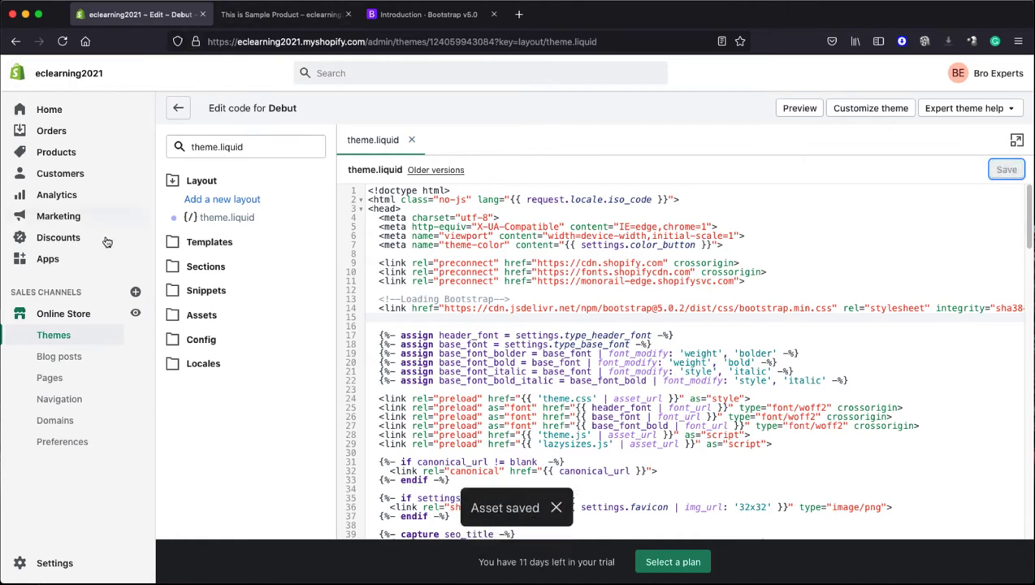
- Open Products, glance at the storefront product page, then return to All products
left_click(56, 152)
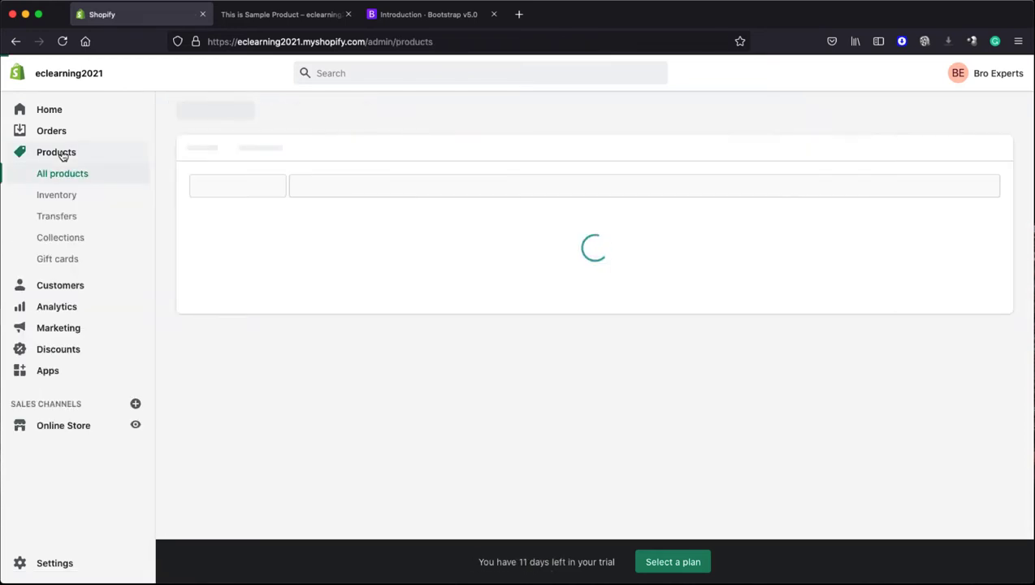
left_click(280, 14)
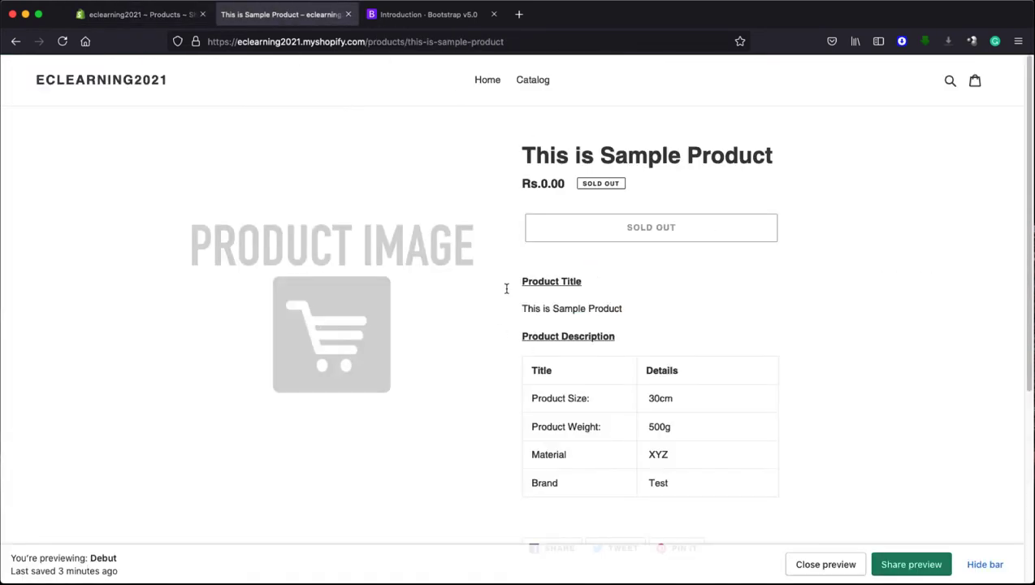
left_click_drag(541, 370, 657, 483)
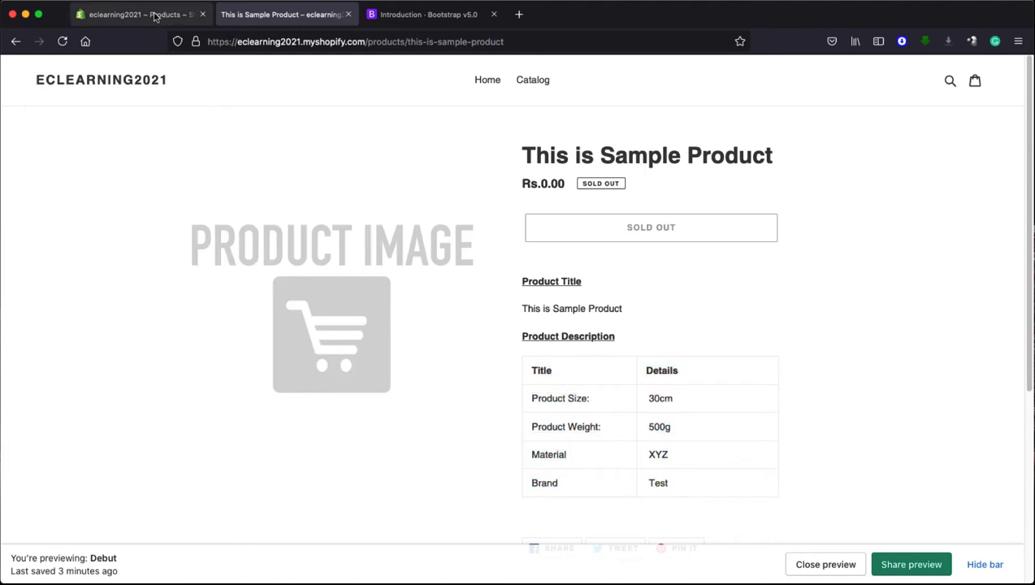
left_click(139, 14)
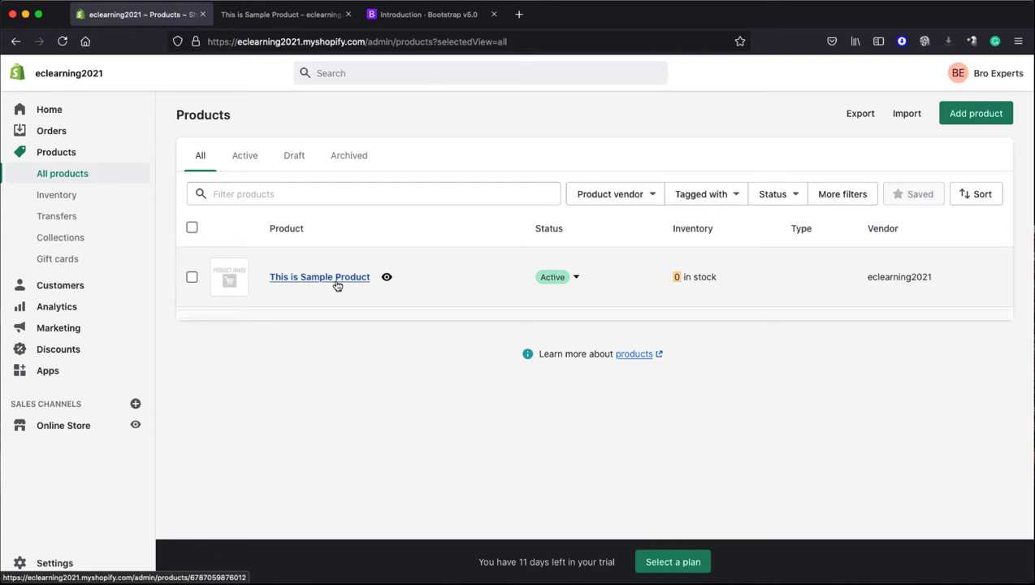
left_click(319, 276)
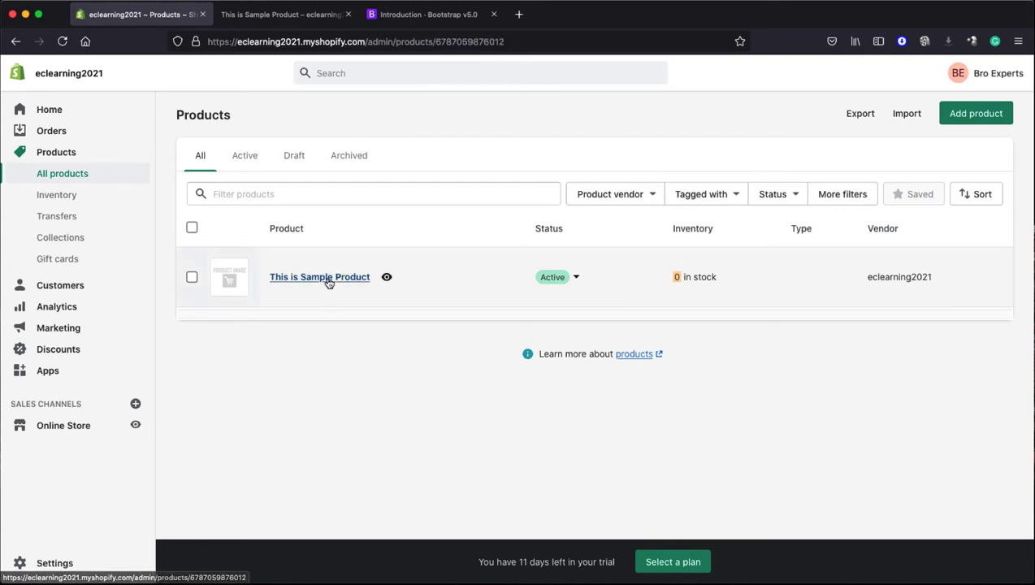
- Open This is Sample Product's edit page showing its description table
left_click(320, 276)
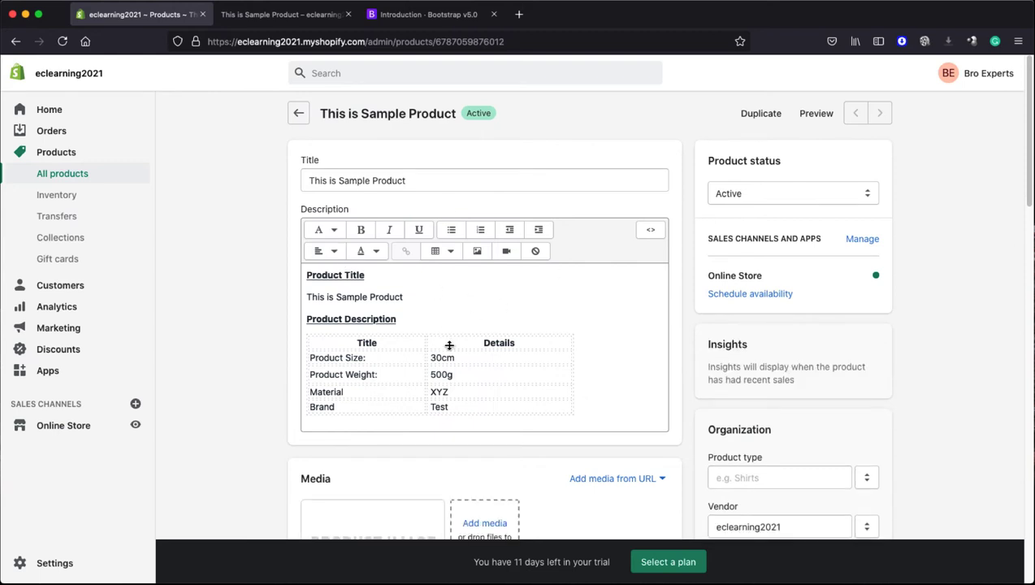
mouse_move(553, 361)
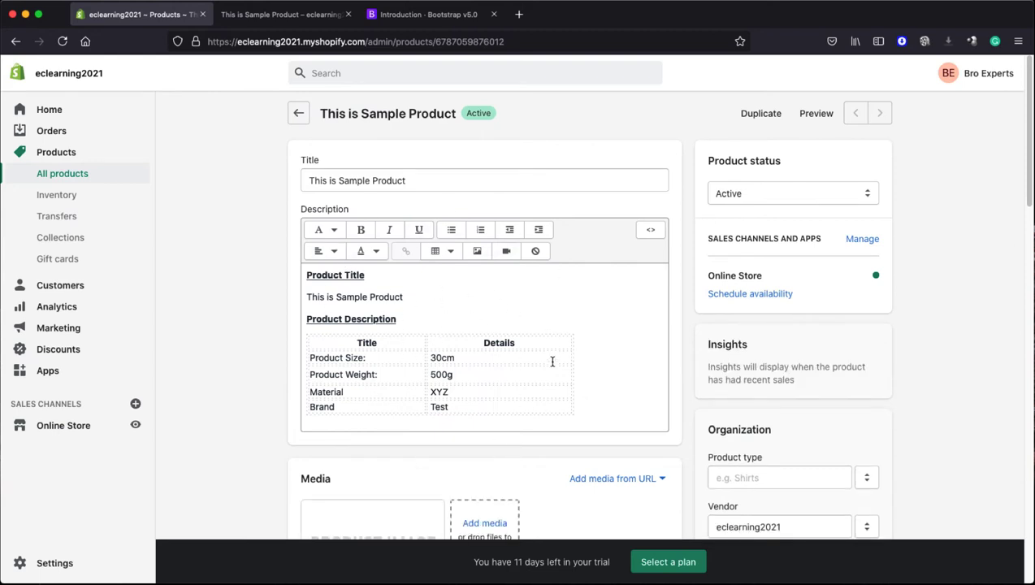
mouse_move(650, 229)
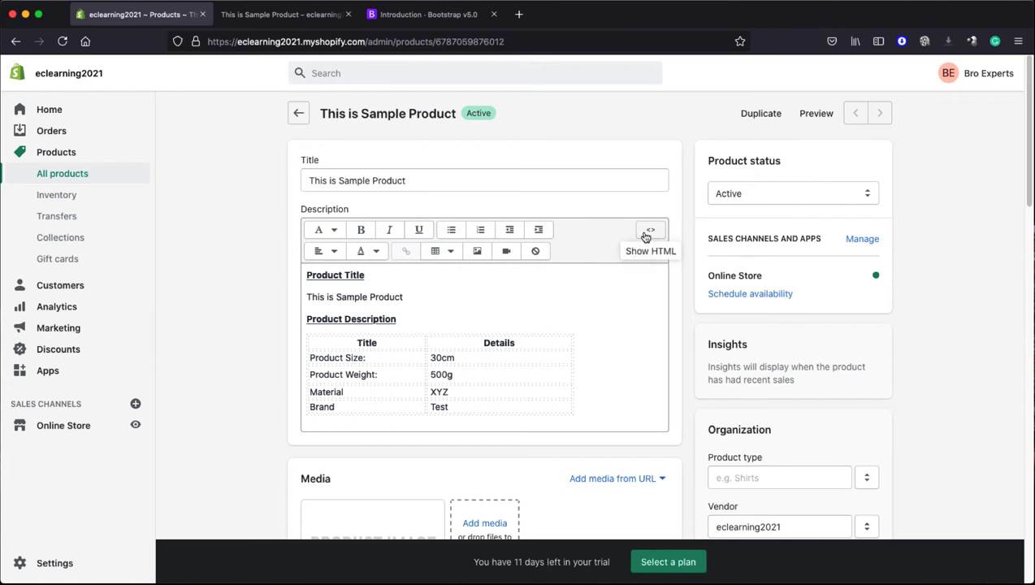
mouse_move(650, 230)
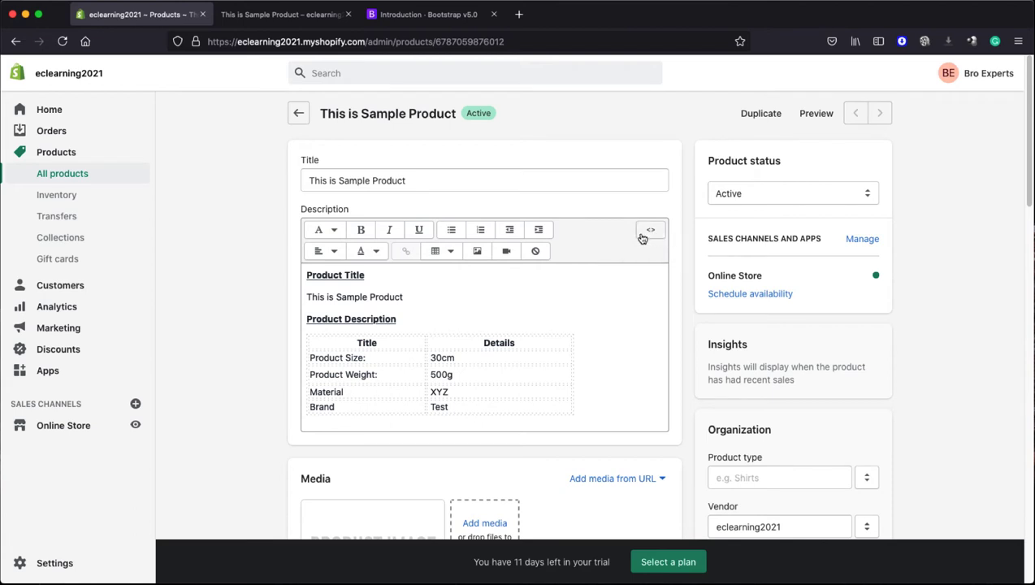
- In the description's HTML view, add class="" to the <table> tag
left_click(650, 229)
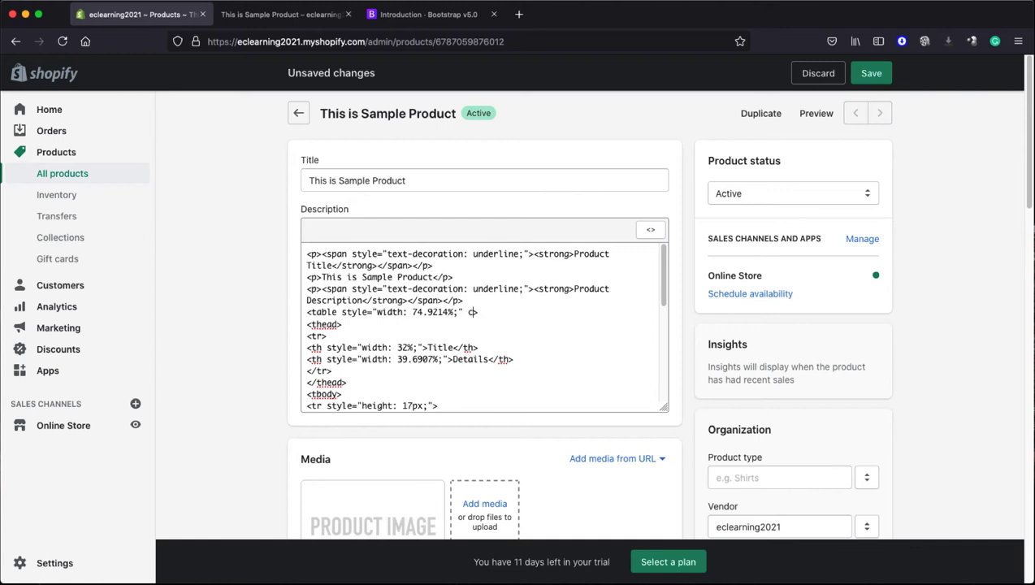
type("lass")
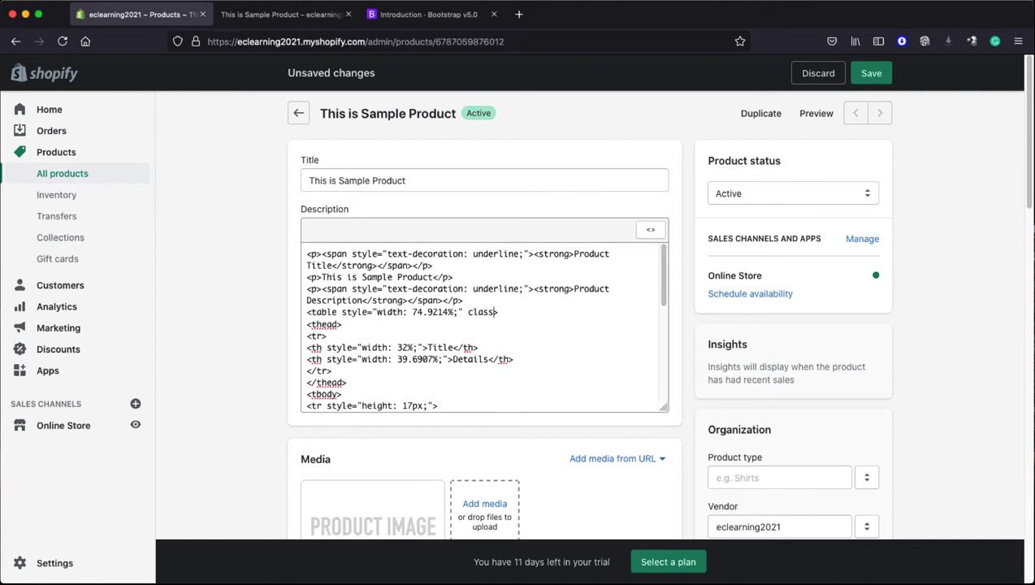
type("=\"\"")
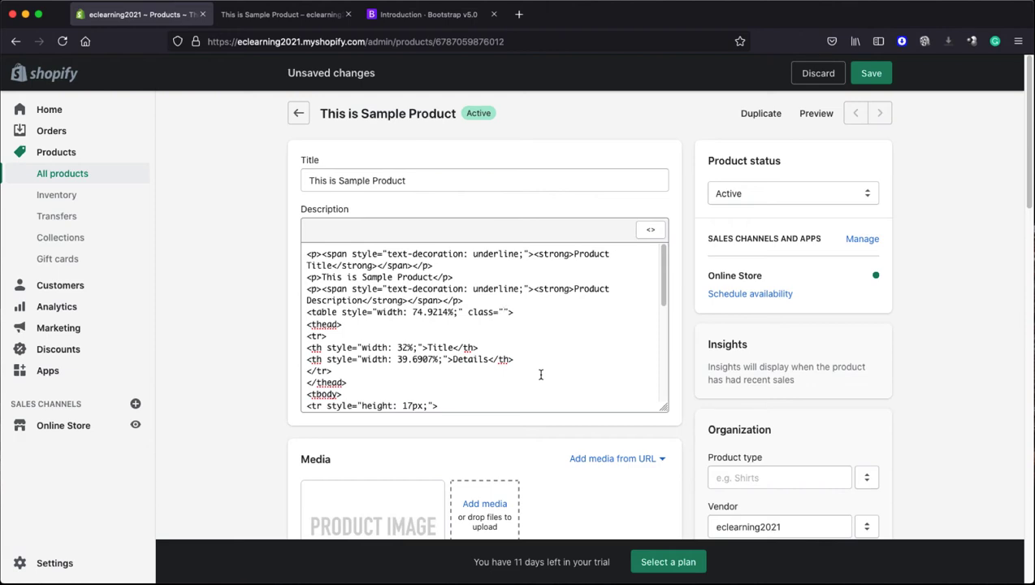
left_click(503, 312)
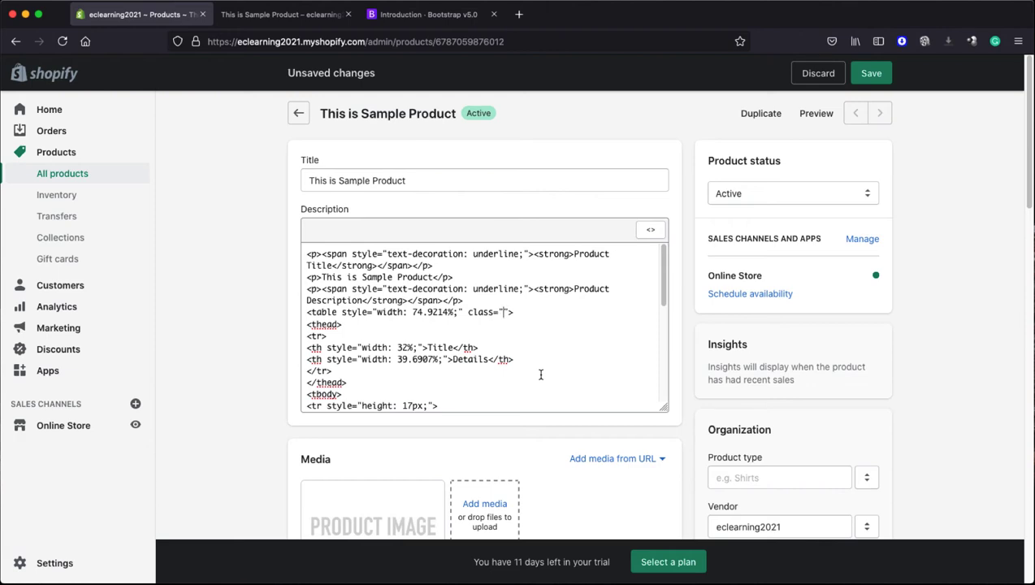
left_click(428, 14)
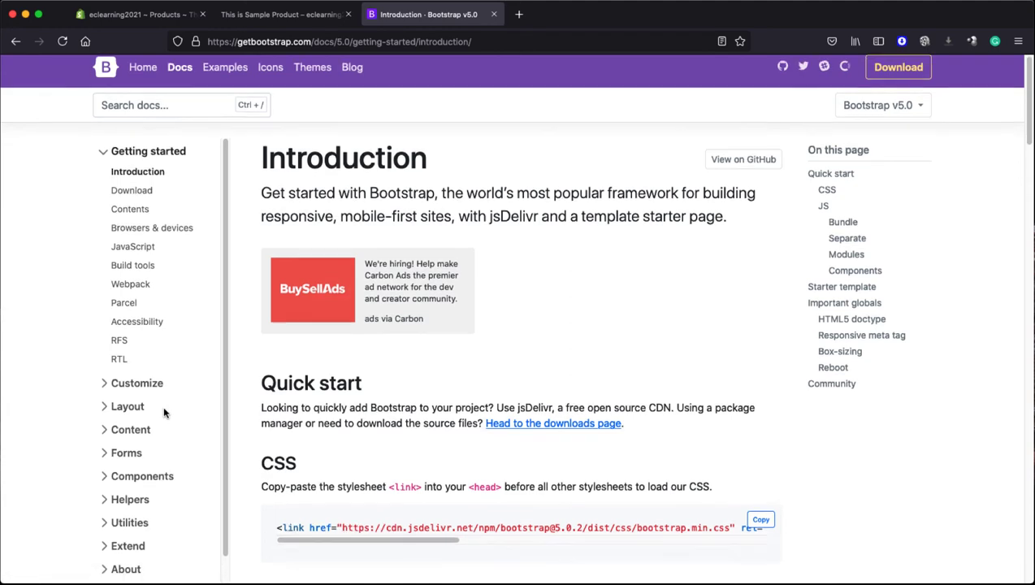
- Find the .table-striped class in Bootstrap's Tables docs under Striped rows
left_click(131, 429)
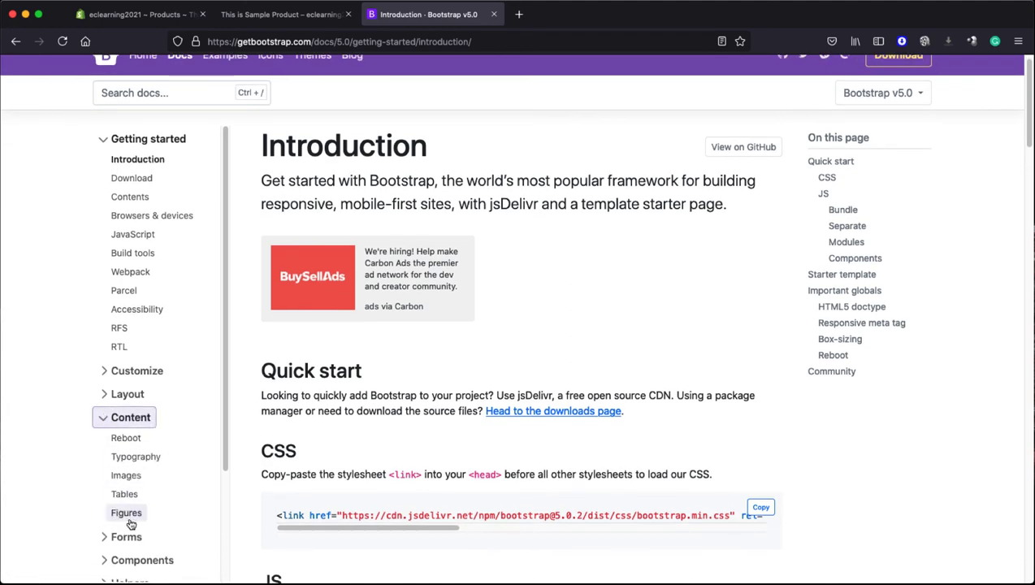
left_click(124, 494)
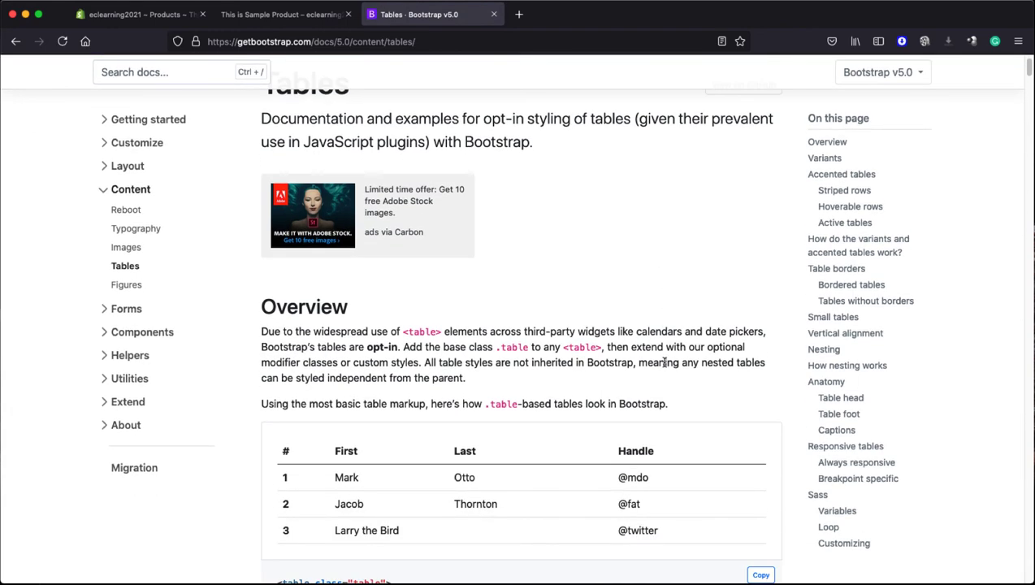
scroll("down", 3)
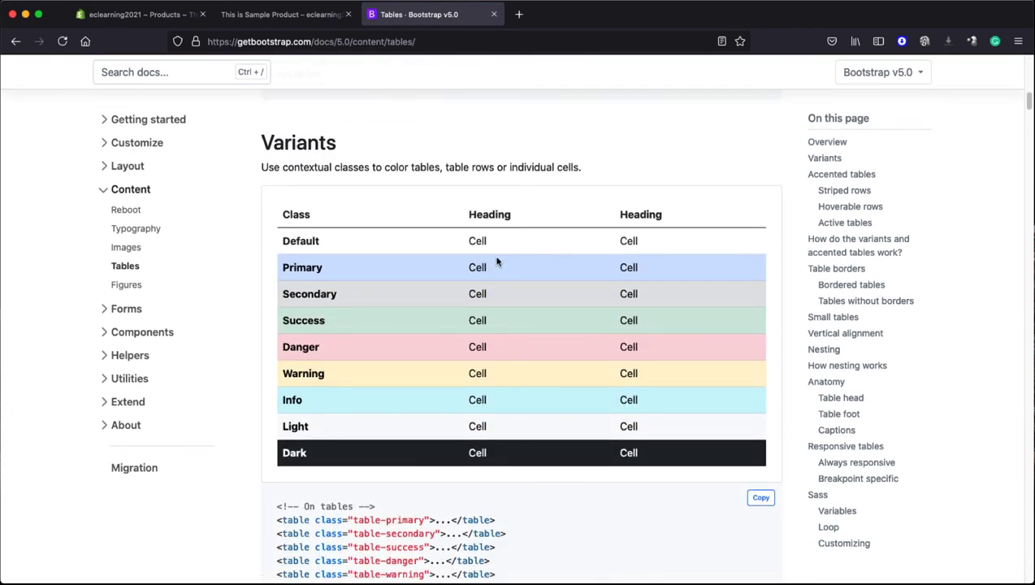
scroll("down", 3)
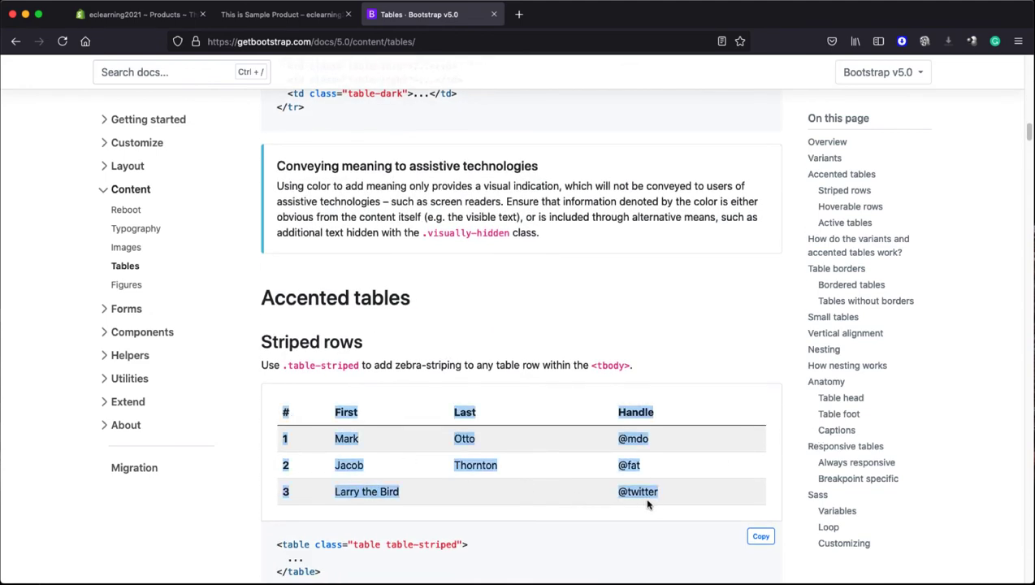
left_click(288, 365)
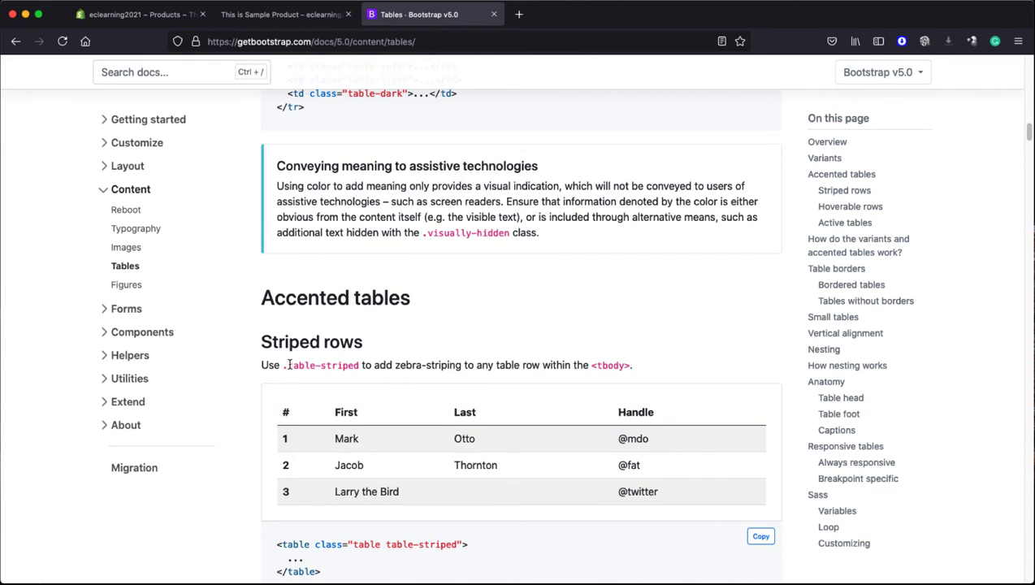
right_click(323, 364)
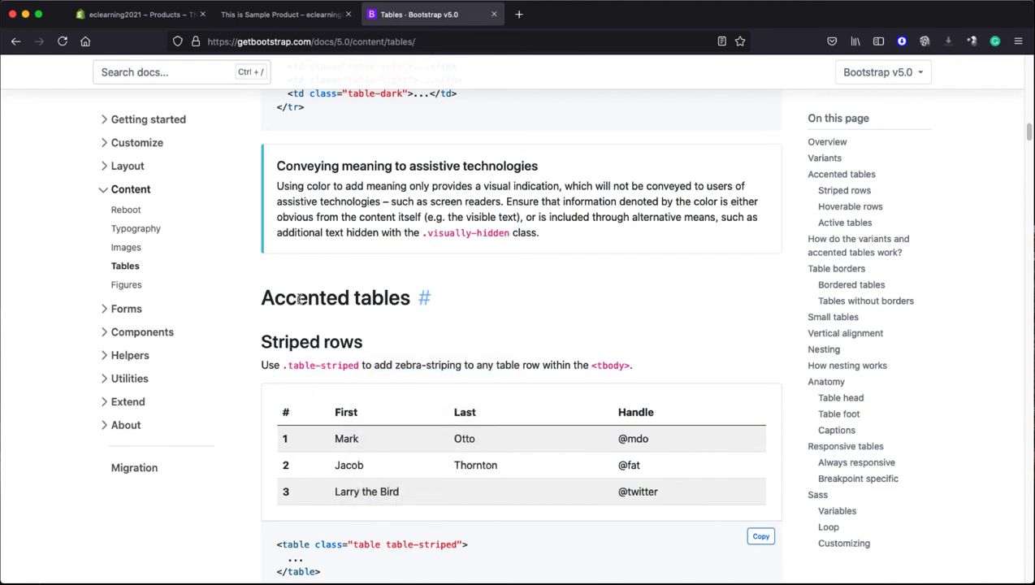
left_click(138, 14)
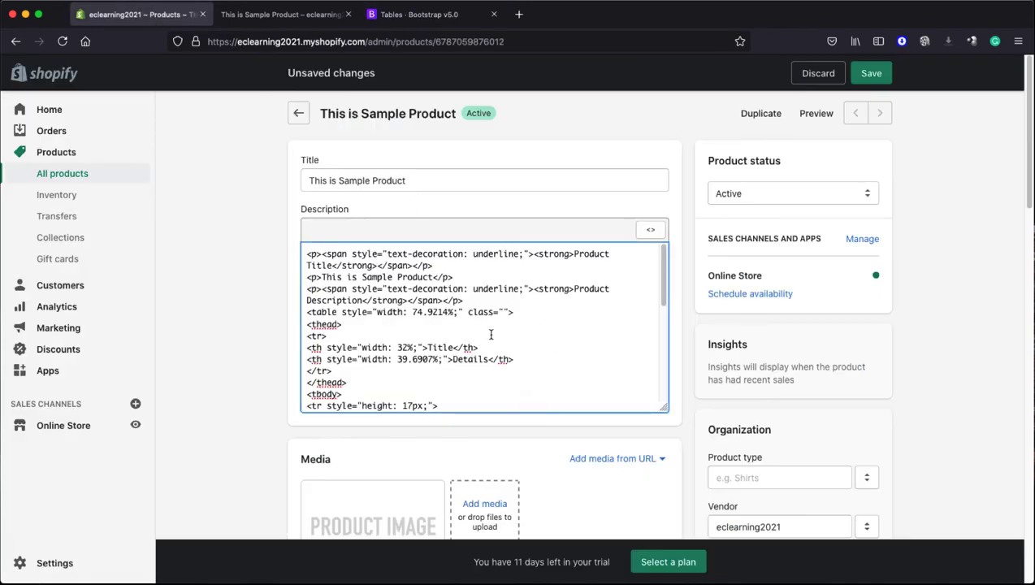
- Add class "table table-striped" to the description table tag and save the product
type("table table-striped")
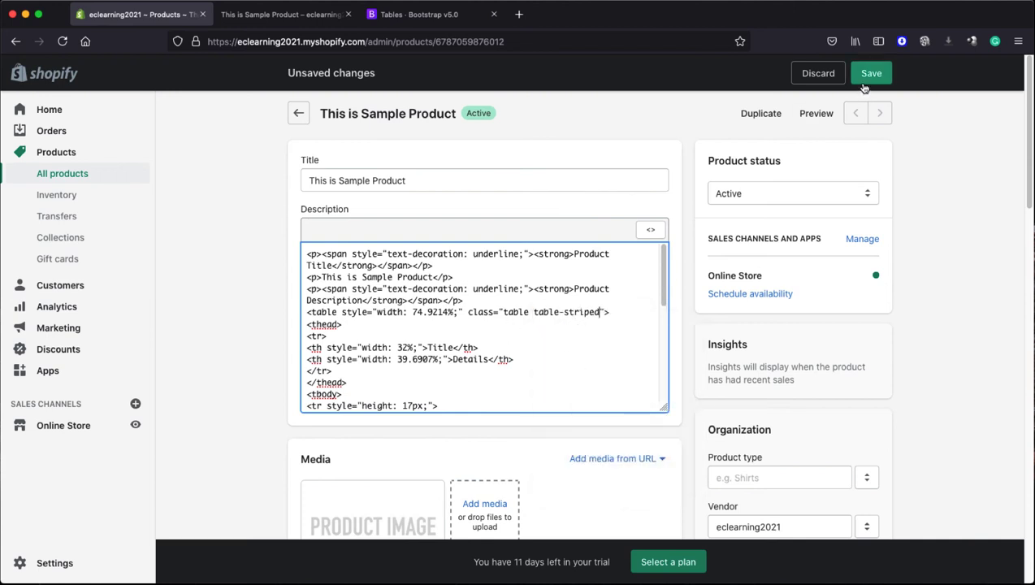
left_click(871, 73)
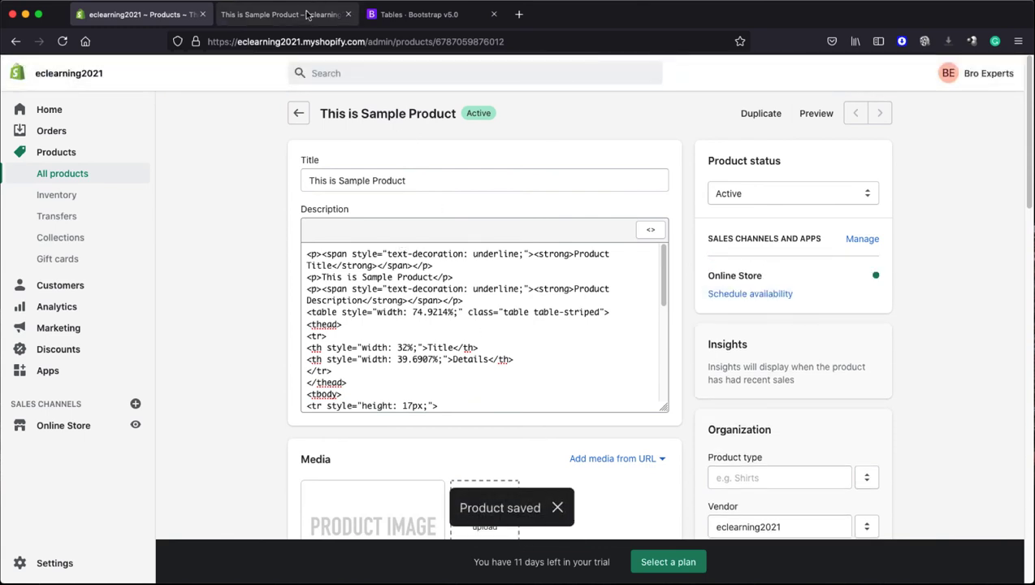
- Reload the storefront product page to show the description table with striped rows
left_click(284, 14)
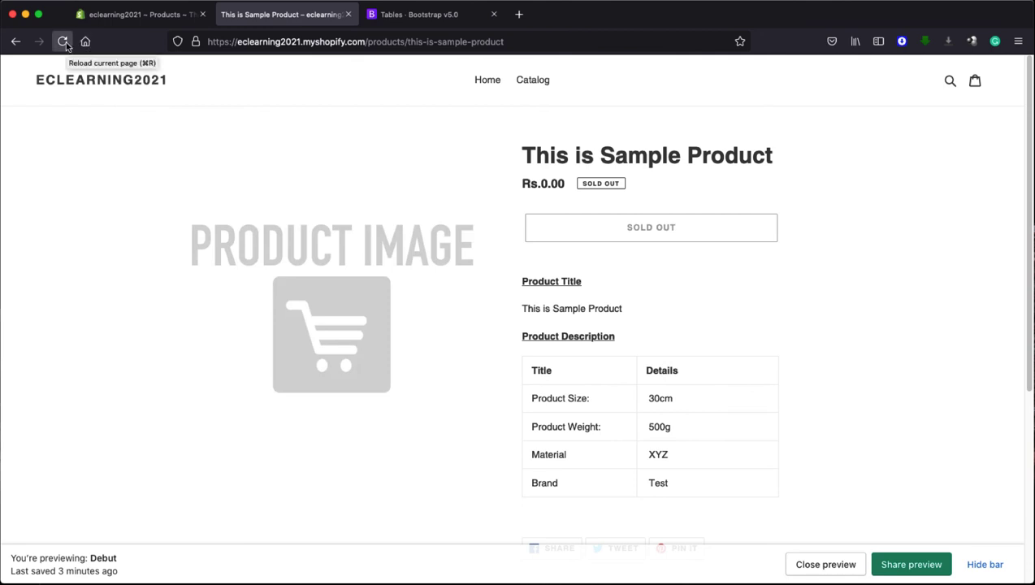
left_click(64, 41)
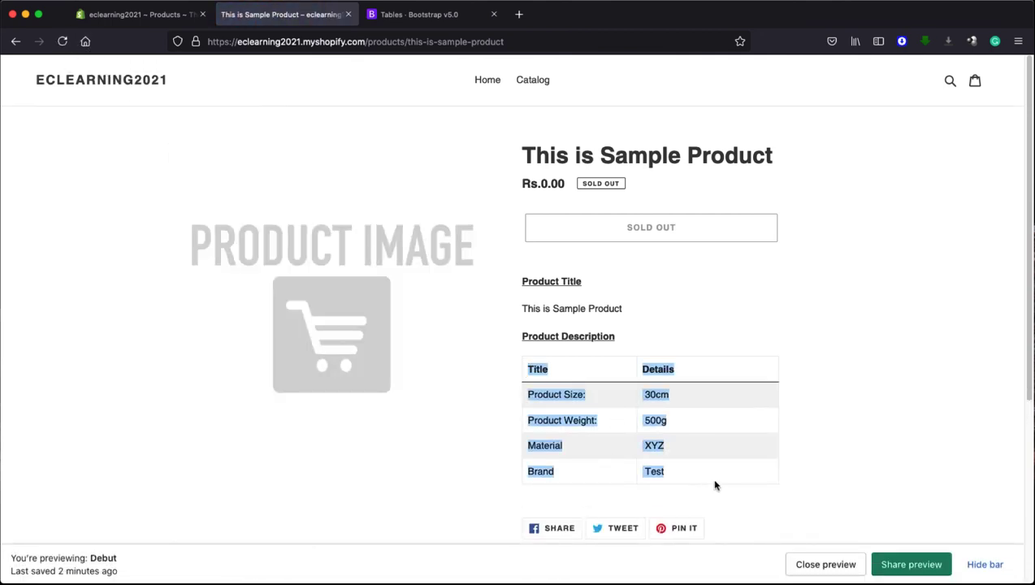
left_click(712, 483)
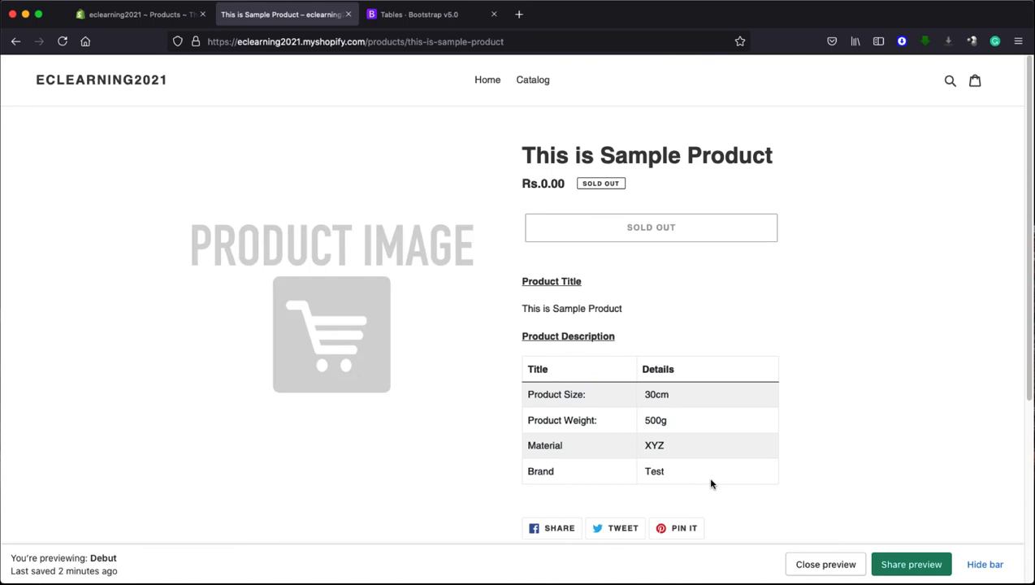